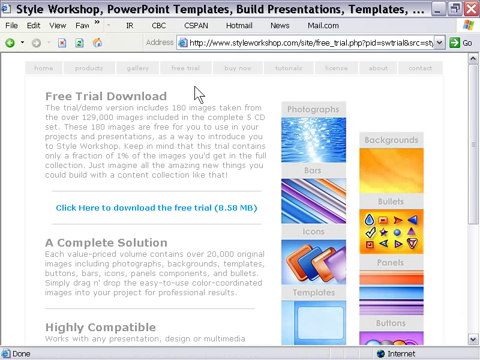
- Scroll the themes folder to reveal the PSD templates and the 790A07217.jpg photo
scroll("down", 3)
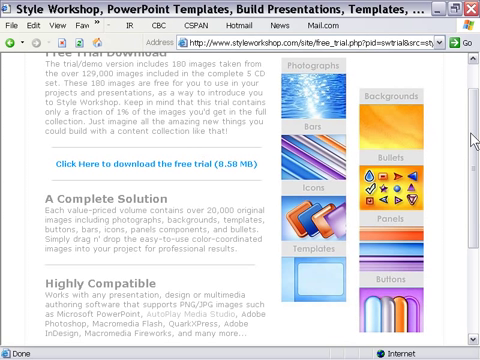
mouse_move(344, 260)
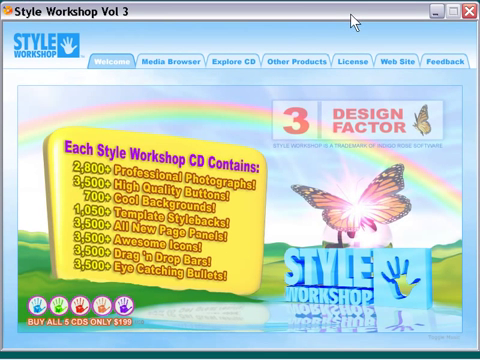
mouse_move(262, 52)
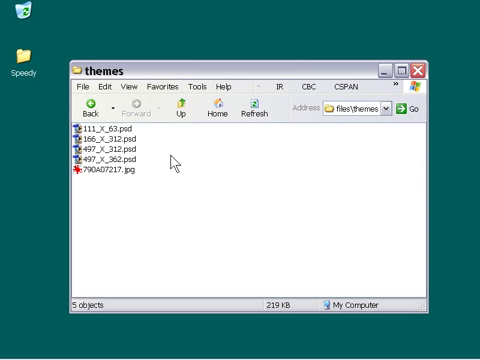
mouse_move(172, 164)
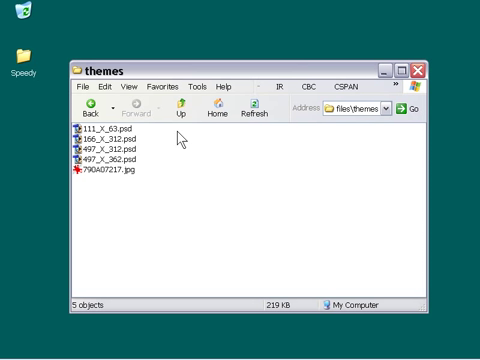
mouse_move(178, 148)
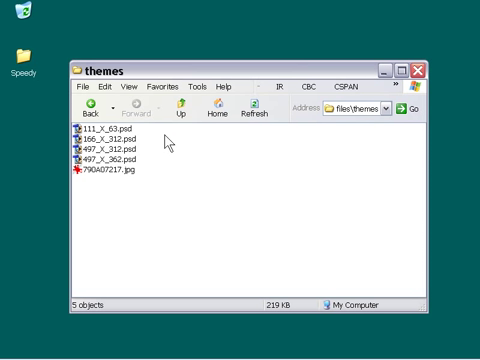
mouse_move(168, 144)
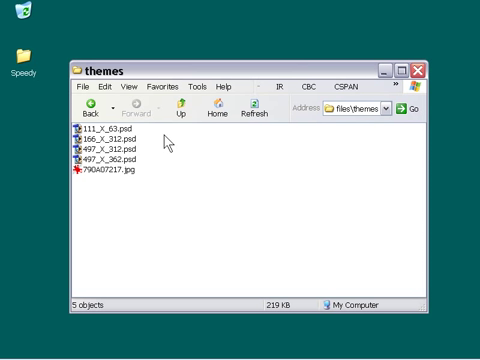
mouse_move(164, 156)
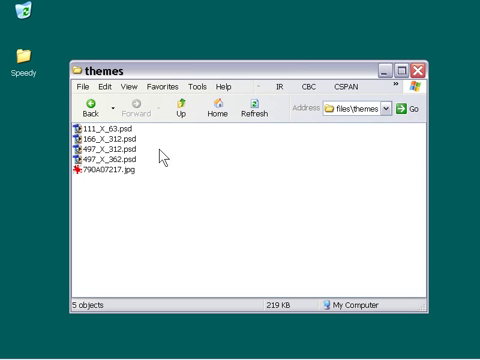
mouse_move(162, 156)
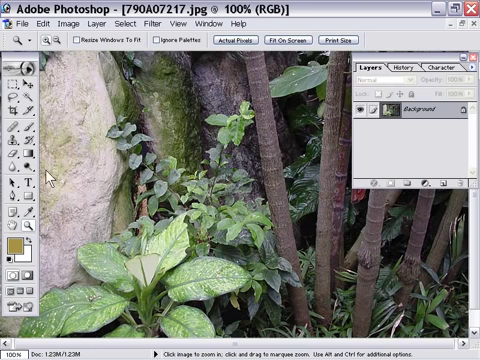
- Load the 790A07217.jpg foliage photo and select its entire canvas
left_click(270, 42)
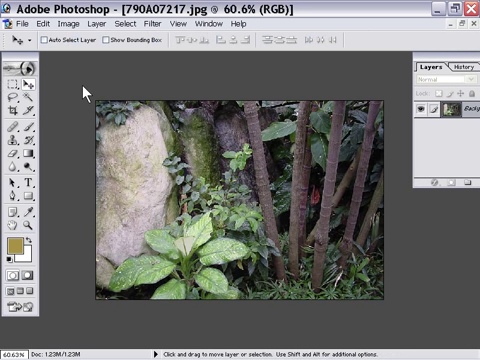
mouse_move(82, 88)
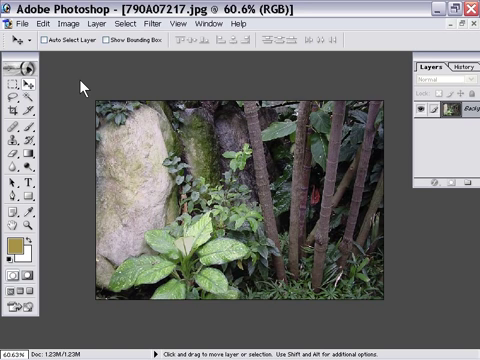
key("ctrl+a")
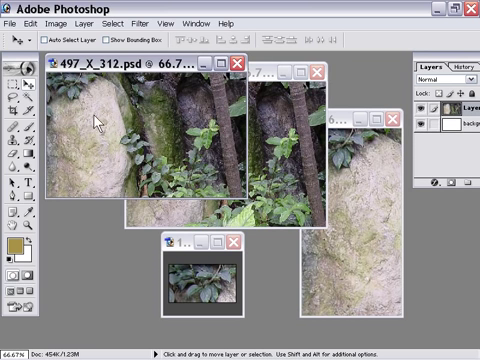
mouse_move(340, 156)
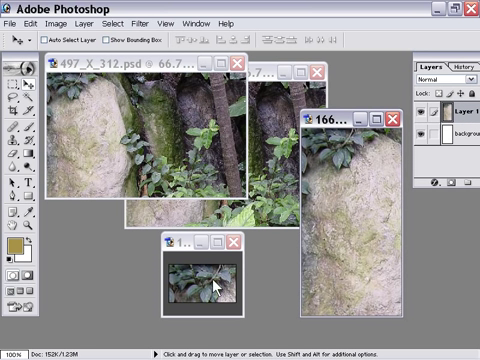
mouse_move(264, 280)
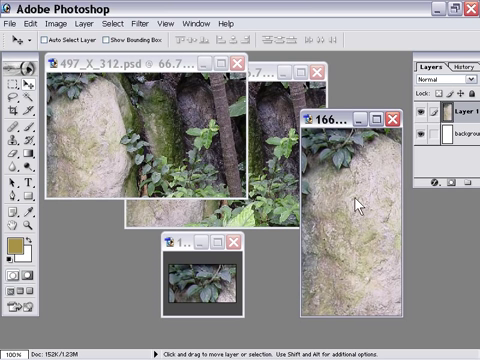
mouse_move(232, 284)
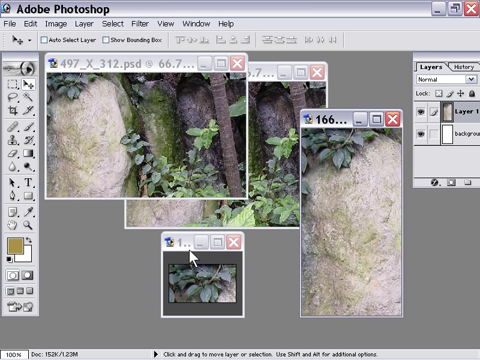
mouse_move(200, 258)
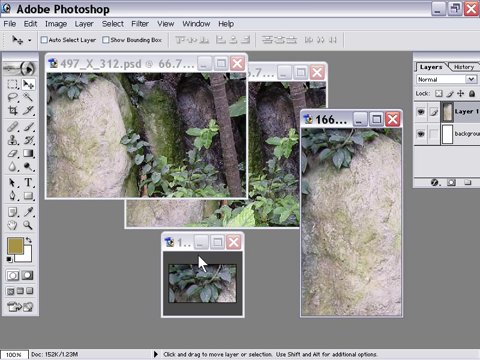
mouse_move(200, 268)
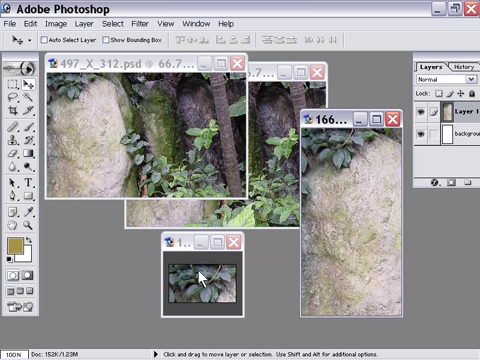
mouse_move(276, 122)
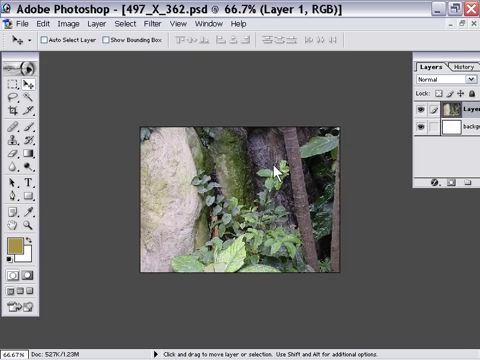
mouse_move(290, 158)
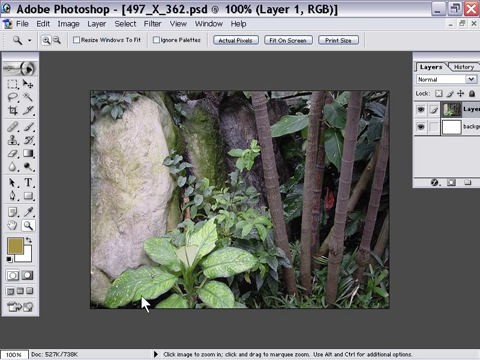
mouse_move(300, 152)
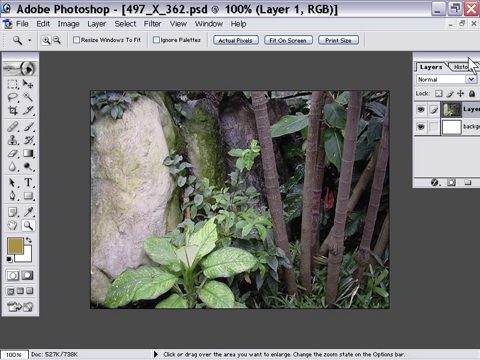
- Add a new Layer 2 above the plant photo in 497_X_362.psd
left_click(448, 184)
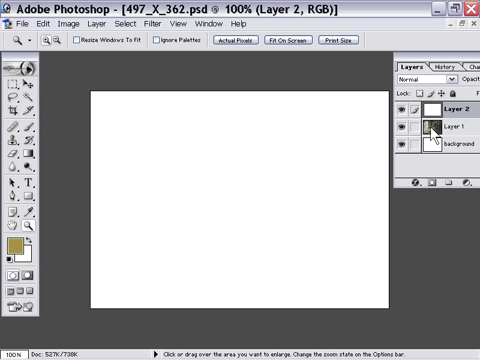
- Fade the photo under the white layer and export 497_X_362 as a web JPEG to the desktop
left_click(12, 68)
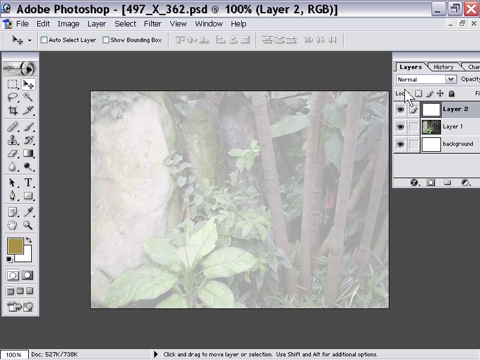
mouse_move(384, 324)
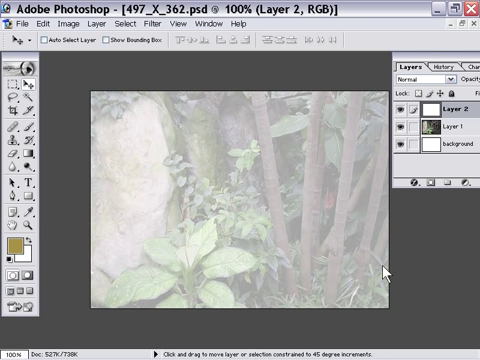
left_click(16, 24)
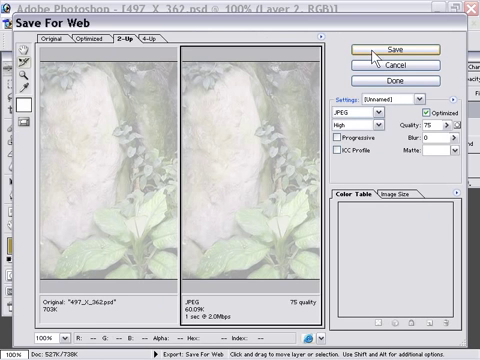
left_click(396, 44)
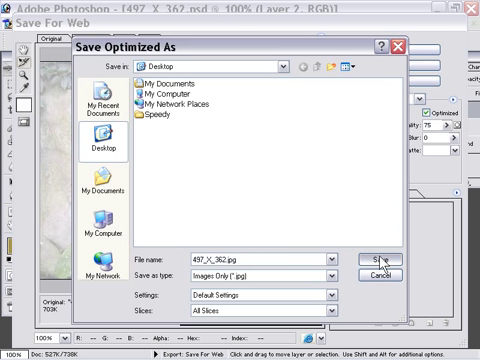
left_click(376, 258)
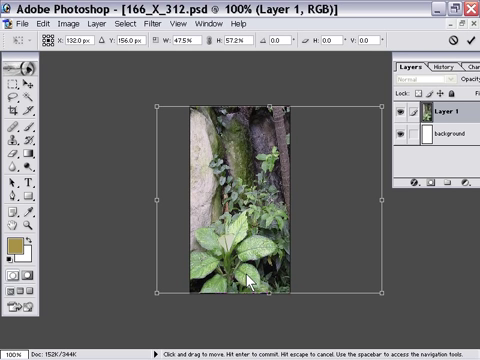
mouse_move(384, 190)
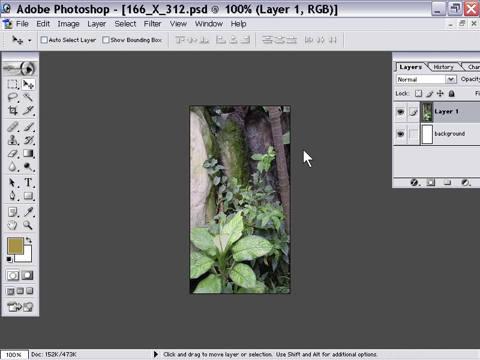
mouse_move(234, 178)
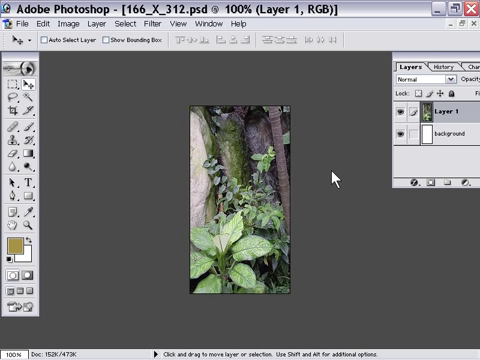
mouse_move(144, 68)
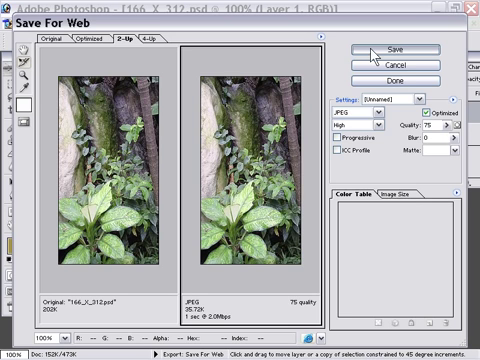
- Accept the JPEG web export settings for the tall 166_X_312 side image
left_click(390, 44)
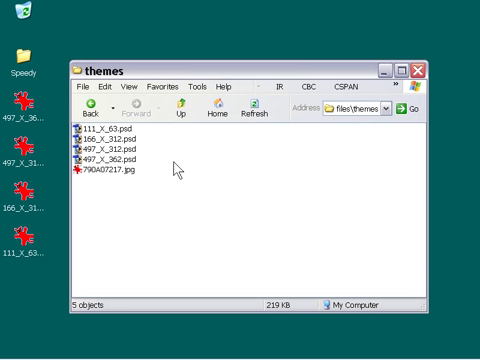
mouse_move(178, 170)
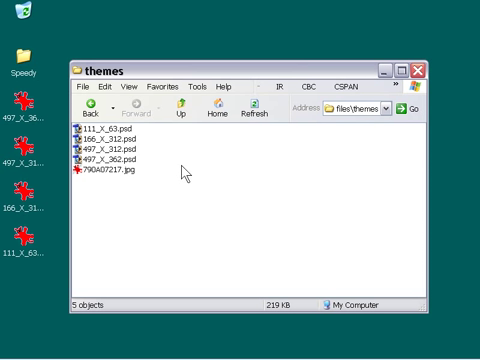
mouse_move(30, 206)
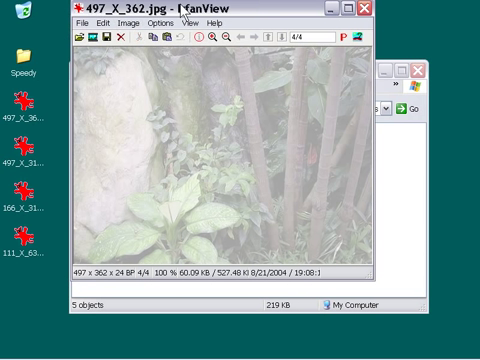
mouse_move(22, 156)
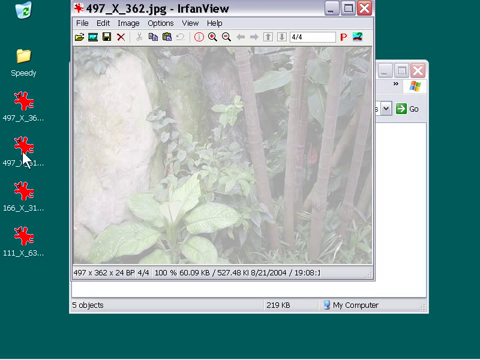